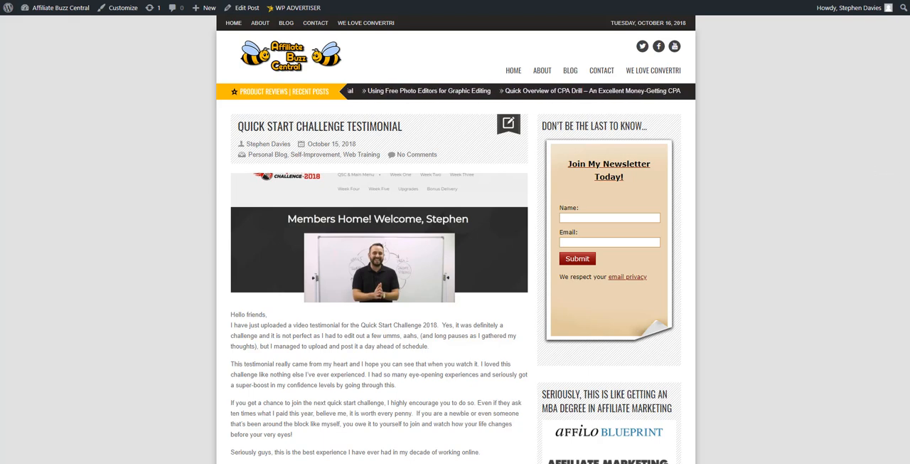
- Play the embedded testimonial video in the published post through to its end
scroll("down", 3)
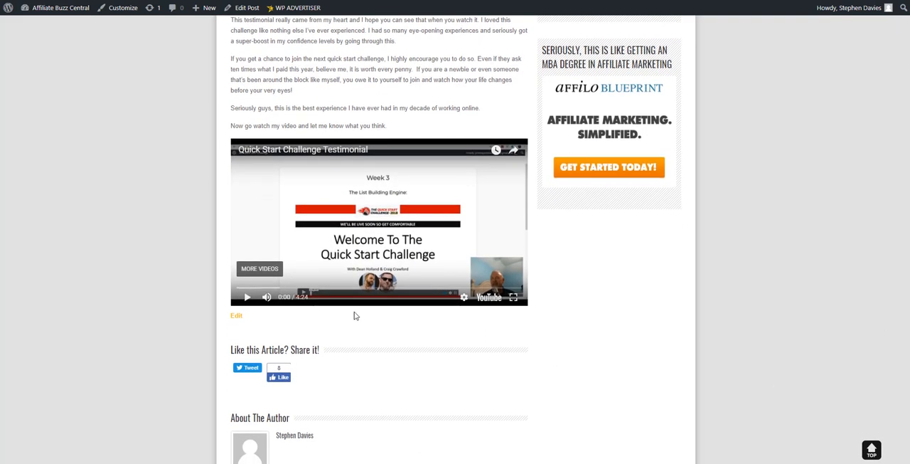
left_click(248, 296)
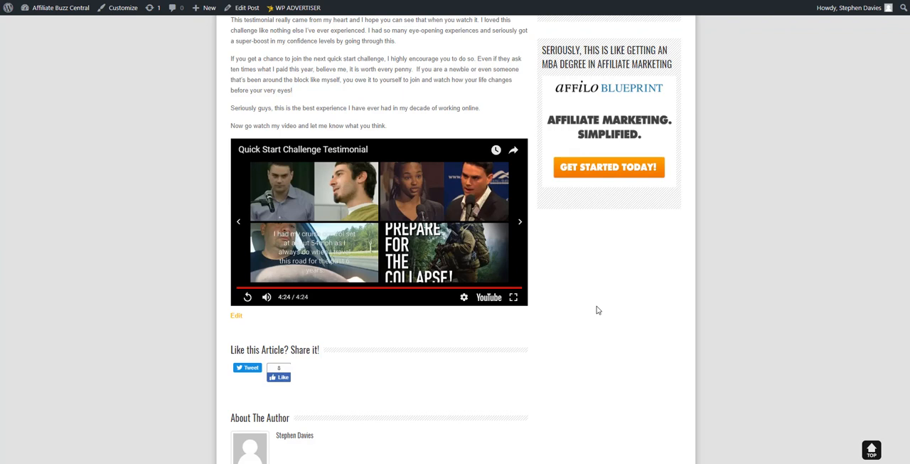
mouse_move(591, 302)
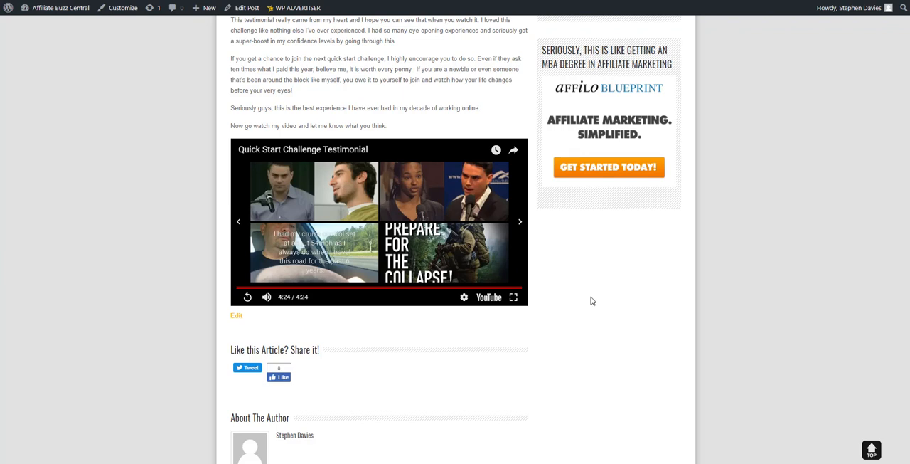
mouse_move(591, 302)
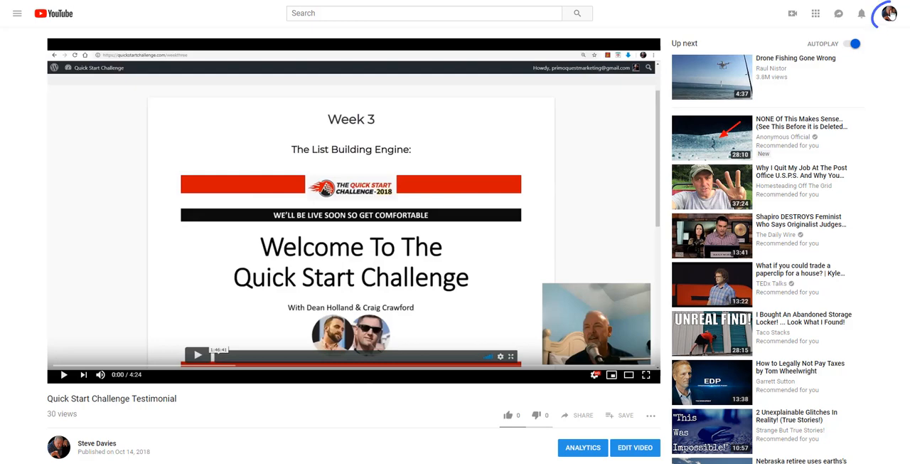
left_click(890, 13)
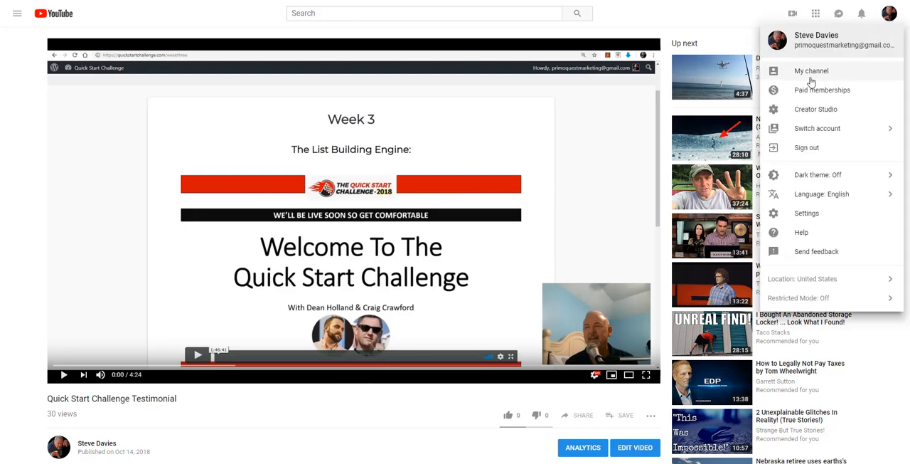
left_click(811, 71)
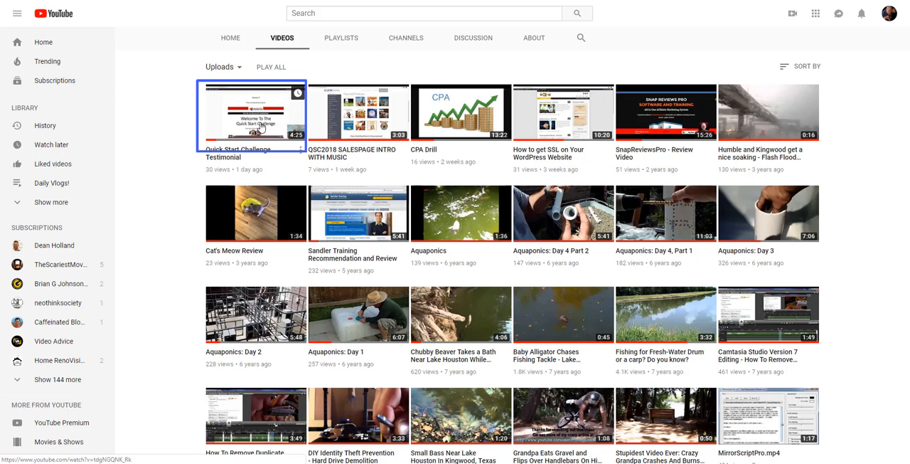
left_click(256, 113)
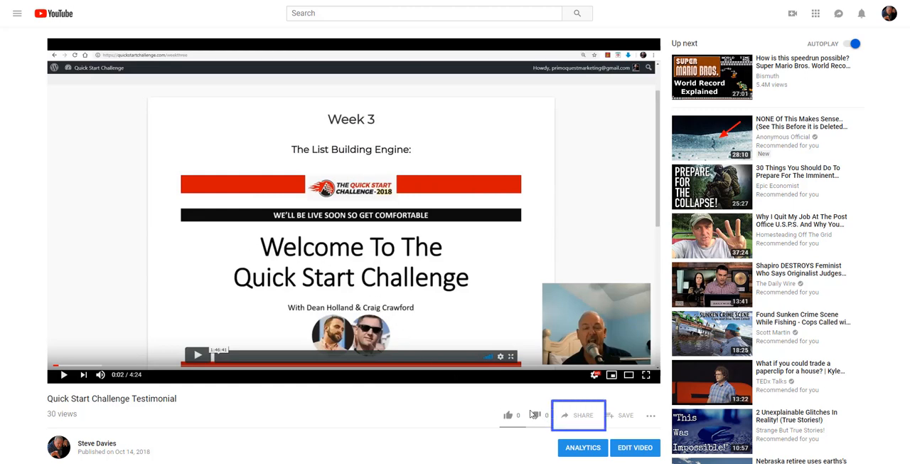
- Bring up the embed code for the testimonial video via Share > Embed
left_click(579, 415)
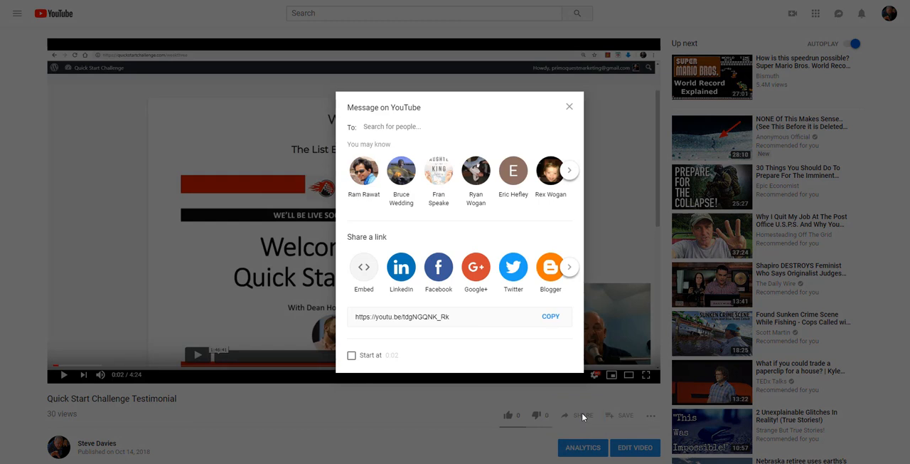
mouse_move(364, 267)
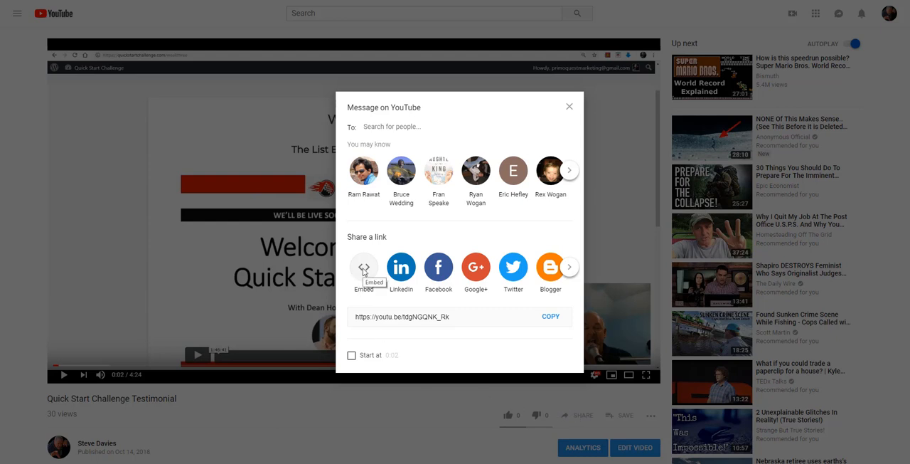
left_click(364, 267)
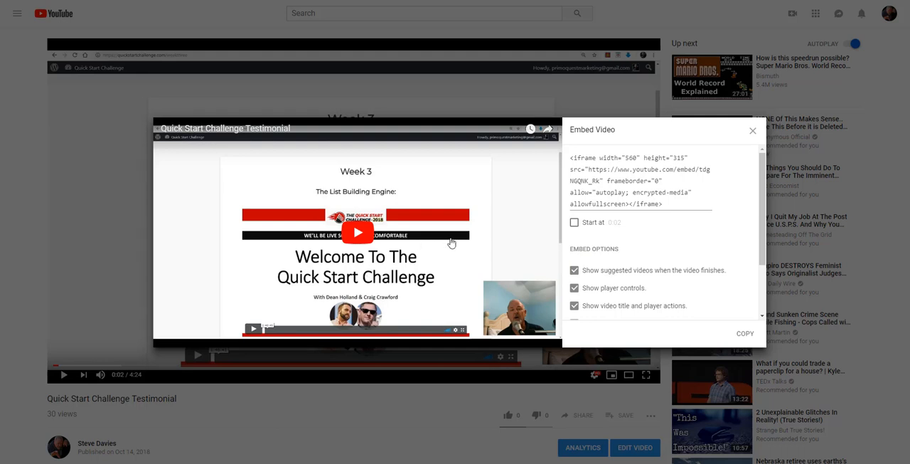
- Untick 'Show suggested videos when the video finishes' and copy the embed code
left_click(575, 270)
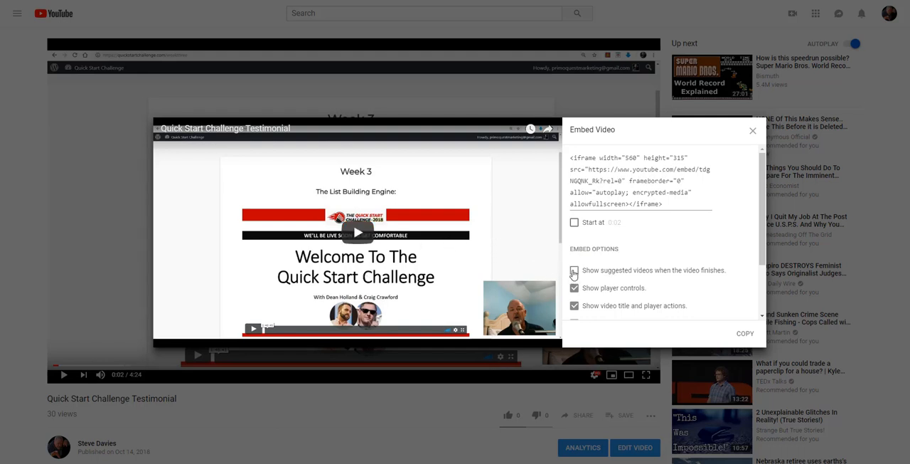
left_click(575, 270)
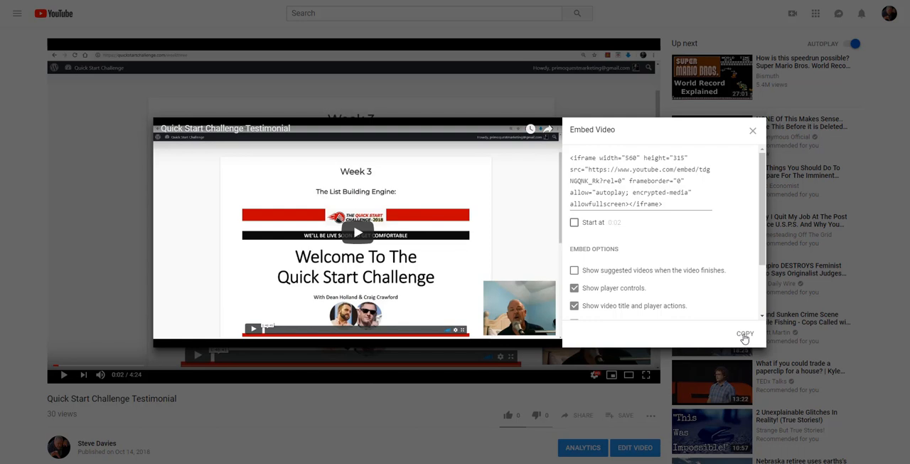
left_click(746, 333)
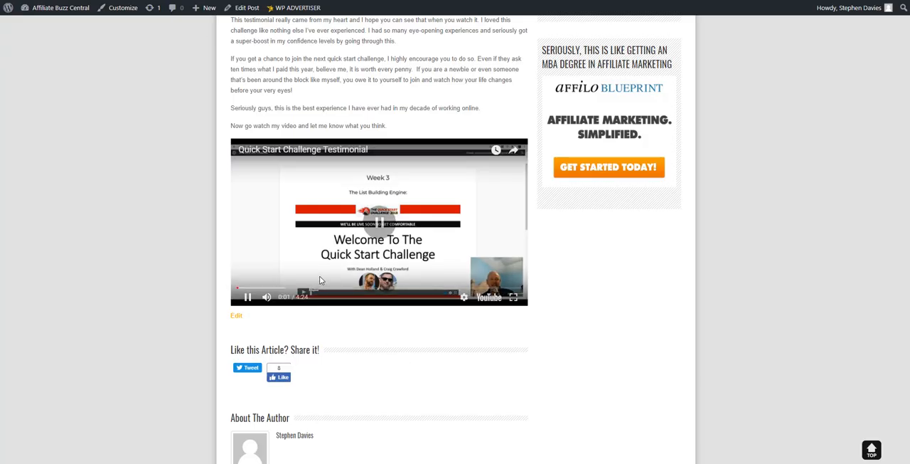
- Return to the WordPress post and scroll back up to its embedded video
scroll("up", 3)
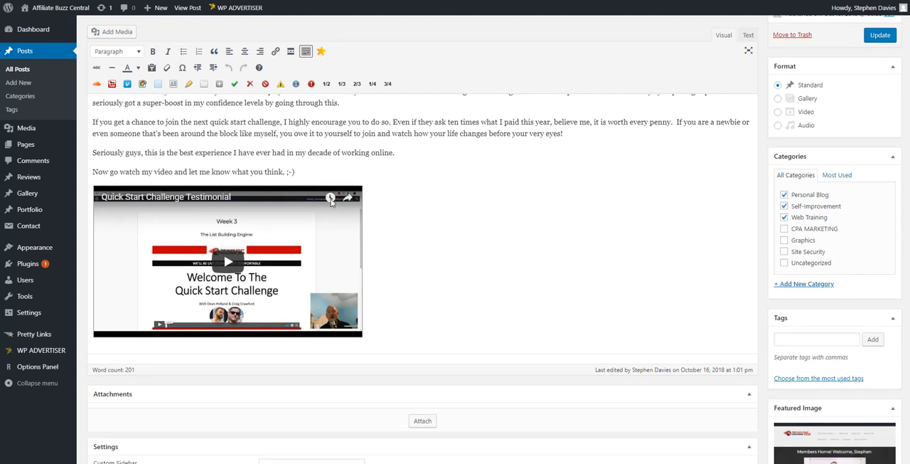
mouse_move(149, 274)
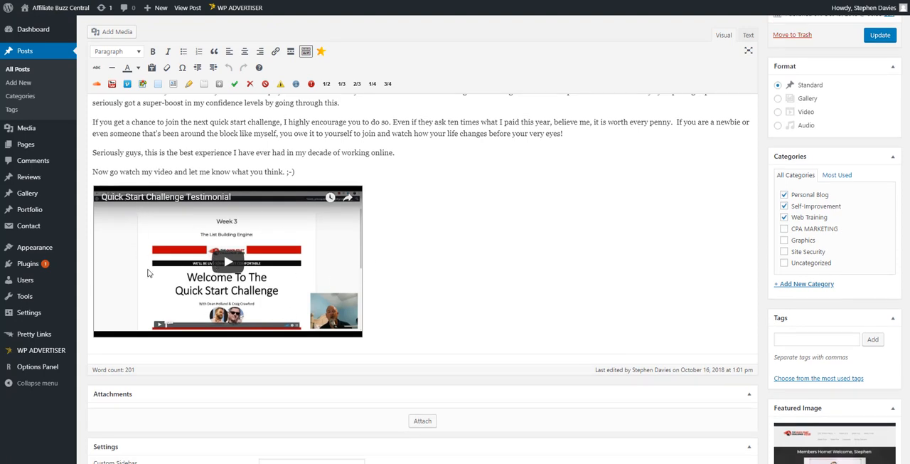
mouse_move(339, 342)
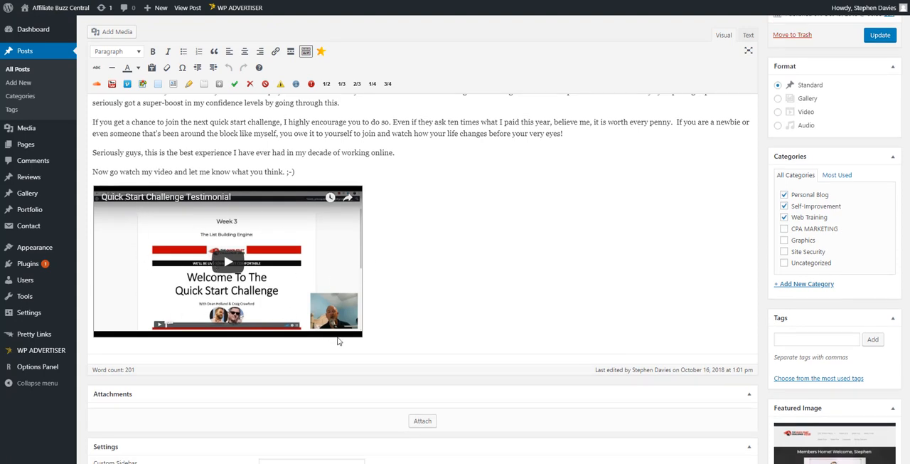
mouse_move(352, 336)
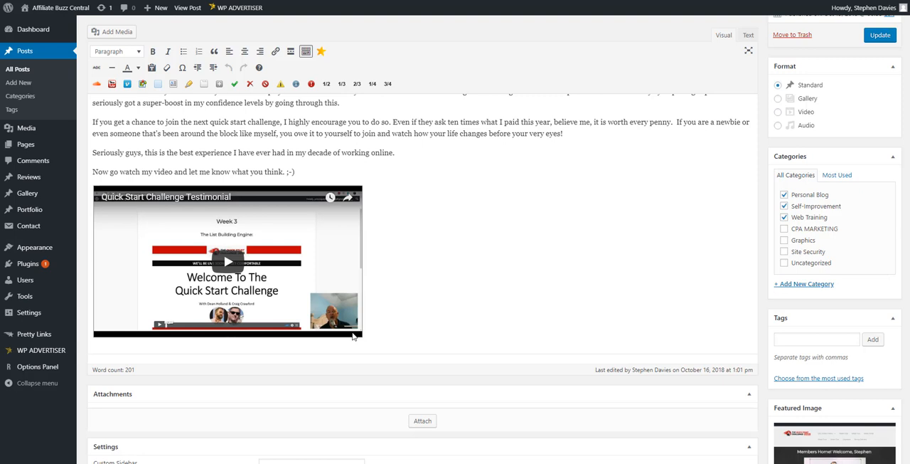
mouse_move(356, 333)
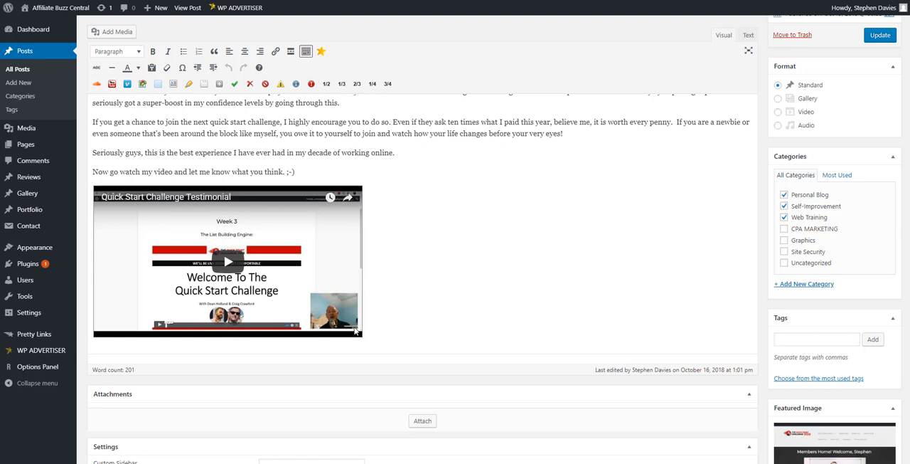
mouse_move(749, 34)
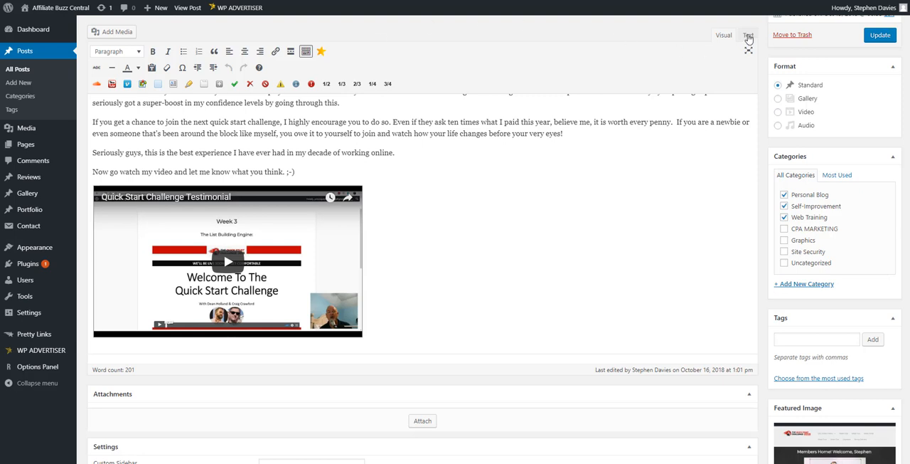
- In the Text view, select the old iframe code and paste the new embed code over it
left_click(748, 34)
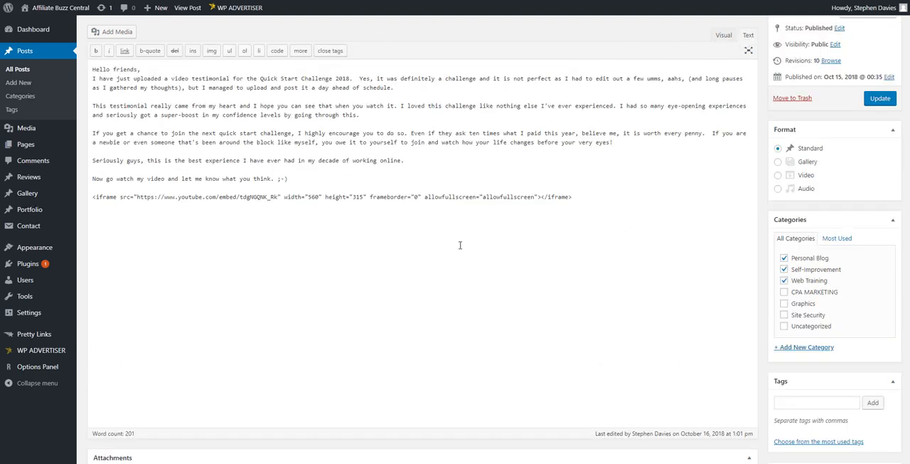
mouse_move(461, 247)
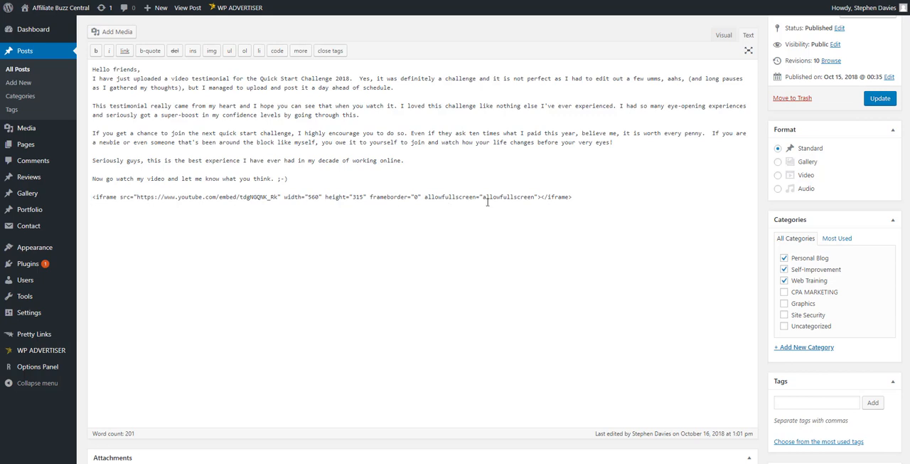
left_click(574, 197)
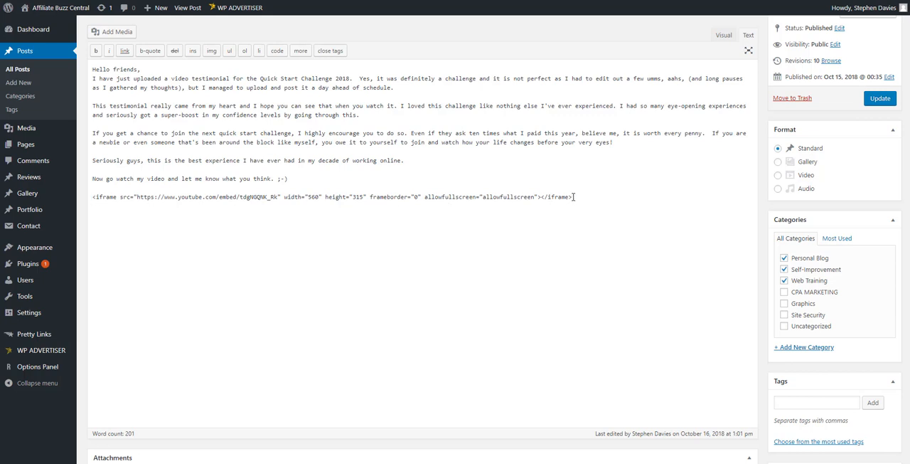
left_click_drag(282, 196, 572, 197)
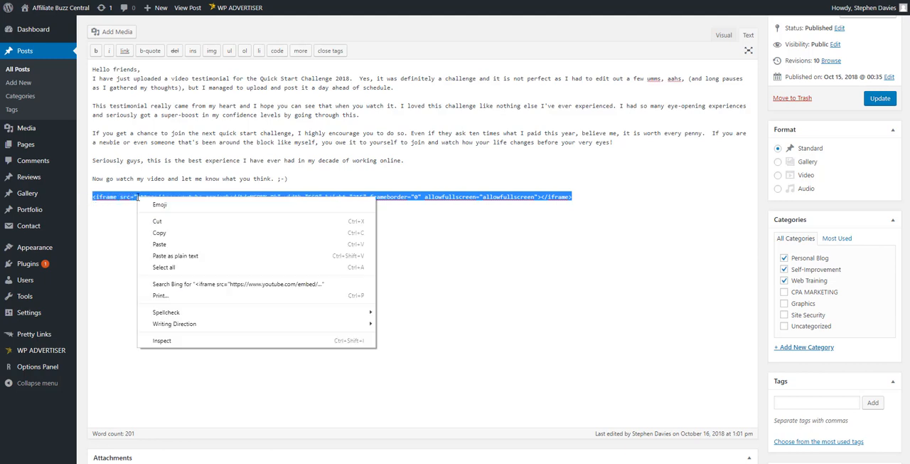
mouse_move(159, 245)
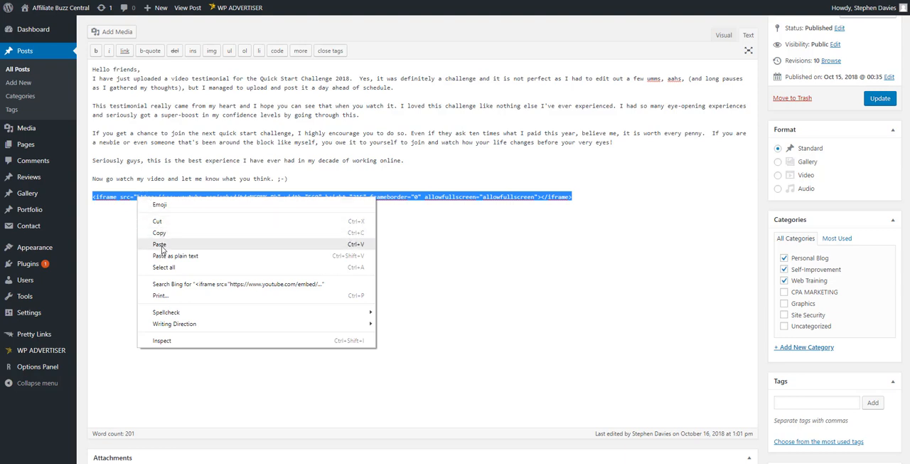
left_click(159, 245)
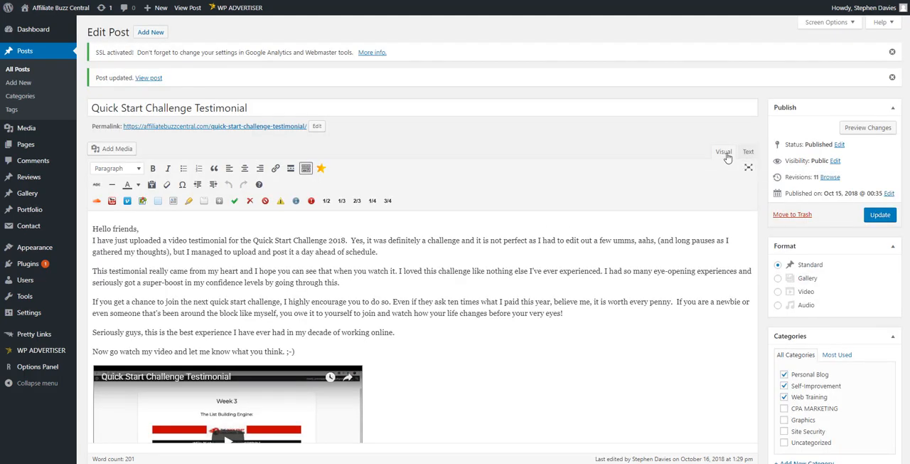
- Return to the Visual editor and scroll down to the re-embedded video preview
left_click(748, 150)
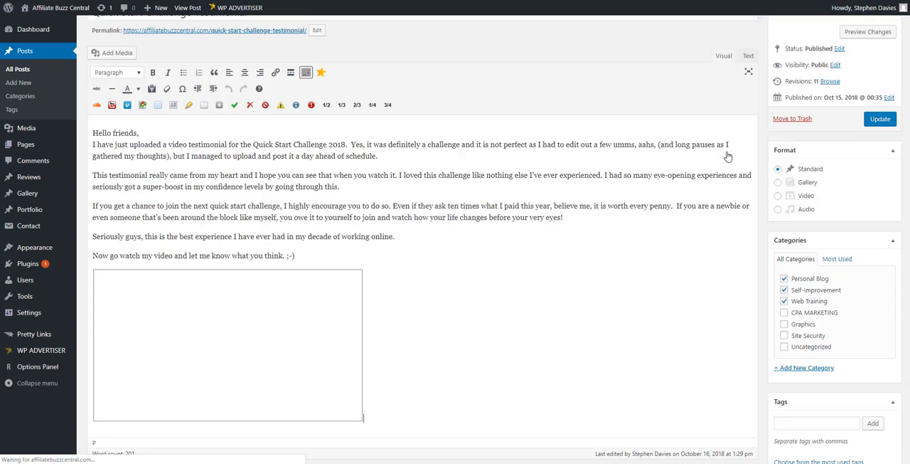
scroll("down", 3)
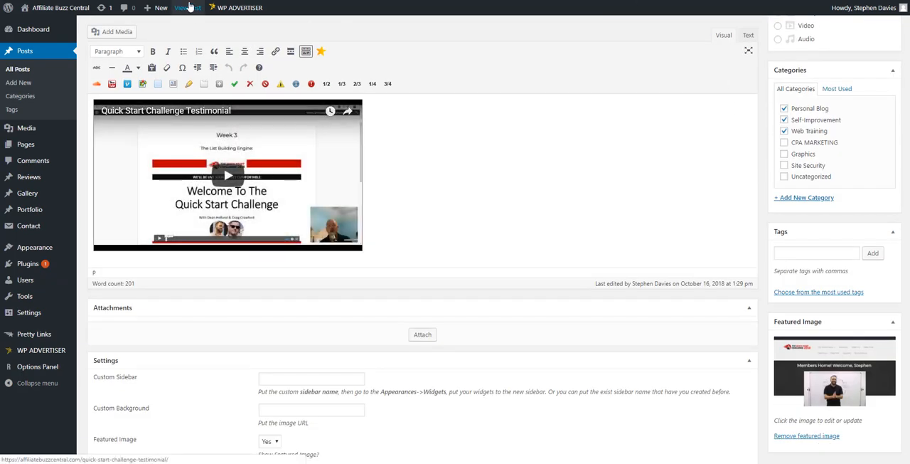
- View the live post, play its video and seek to the end to confirm no suggested videos
left_click(188, 8)
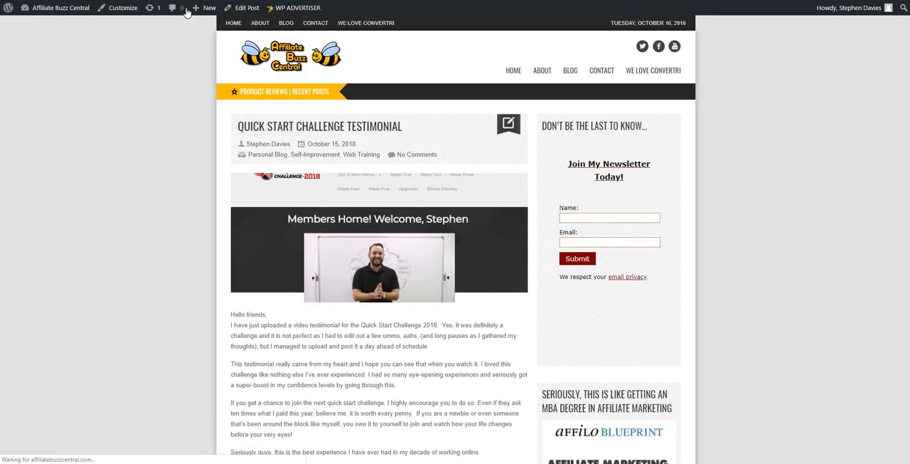
scroll("down", 3)
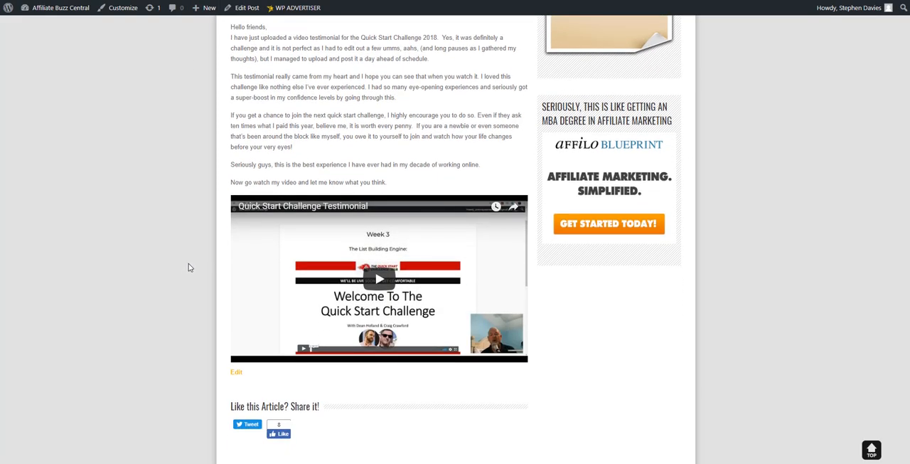
left_click(378, 279)
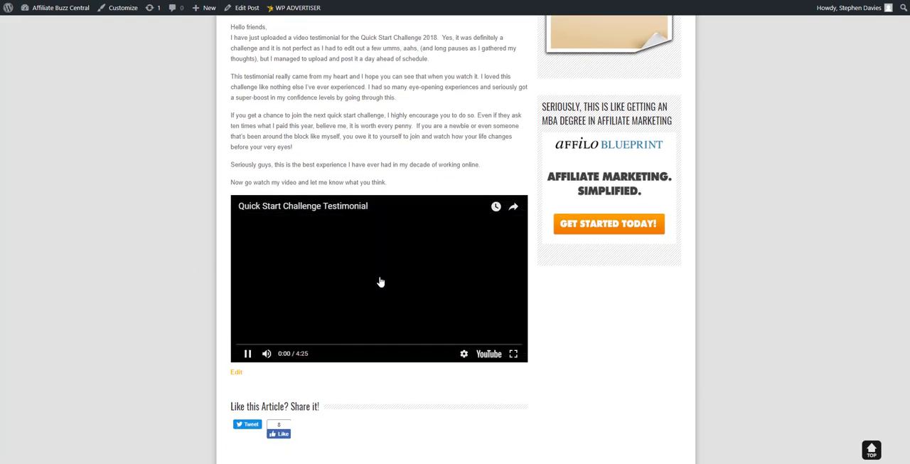
left_click(381, 281)
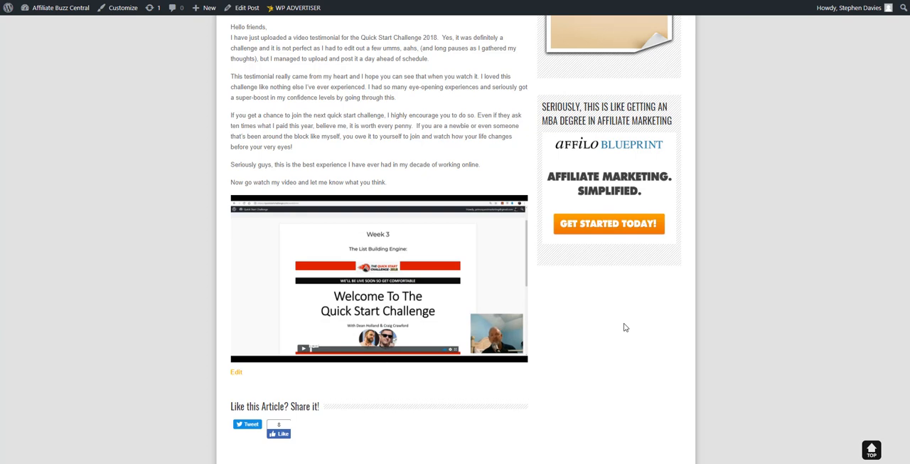
left_click(378, 278)
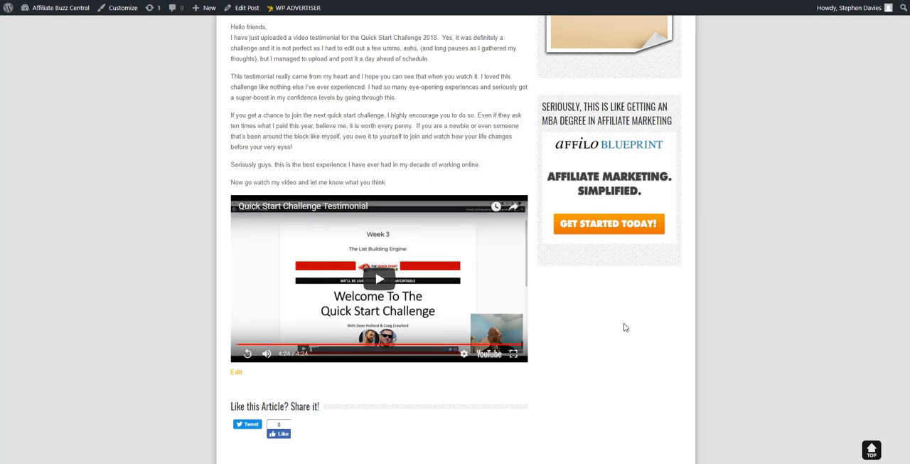